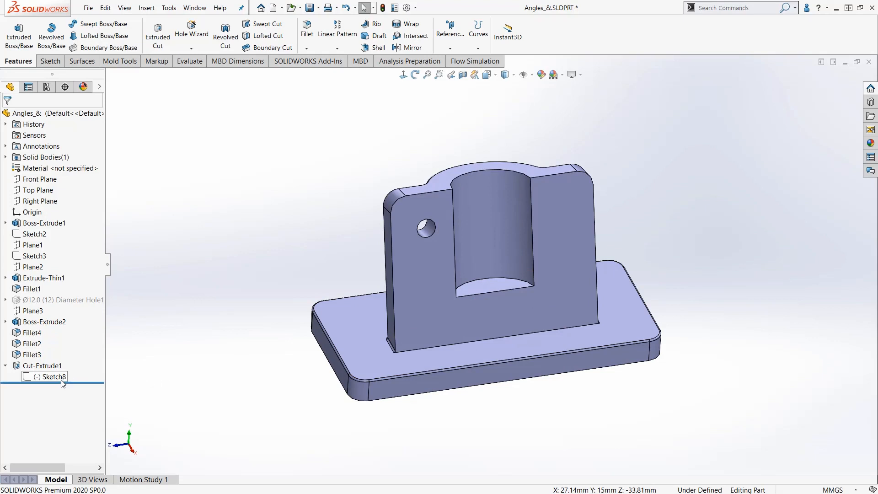
# Select Sketch8 under Cut-Extrude1 and start redefining its sketch plane.
pyautogui.click(48, 377)
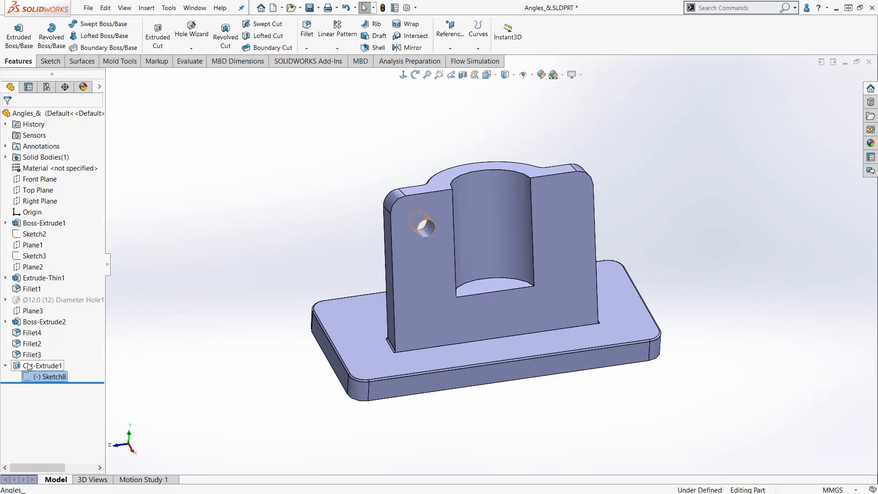
pyautogui.click(38, 365)
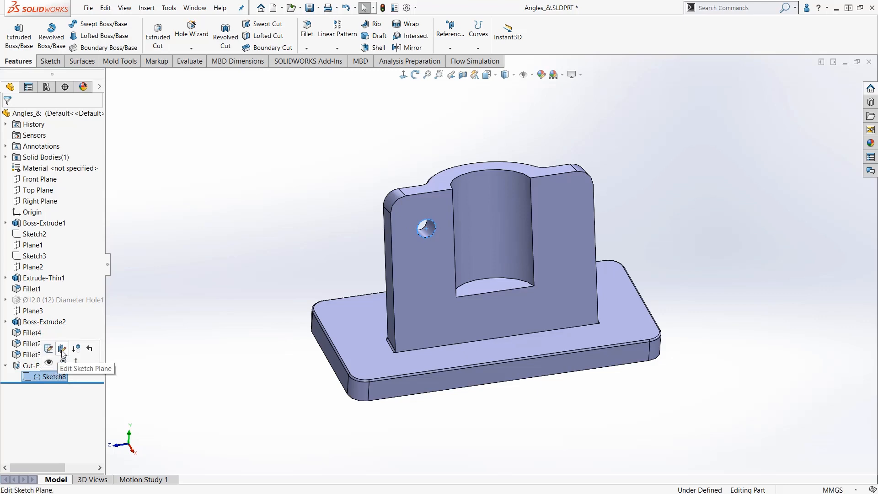
pyautogui.click(62, 348)
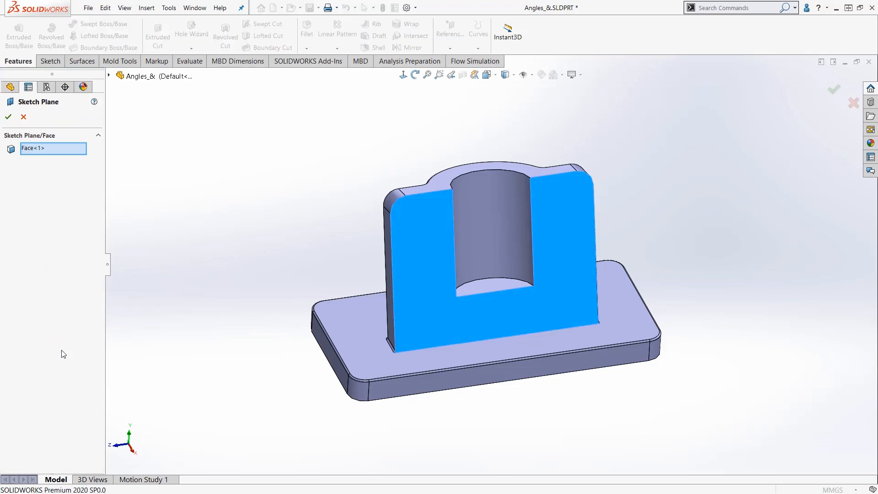
pyautogui.moveTo(41, 153)
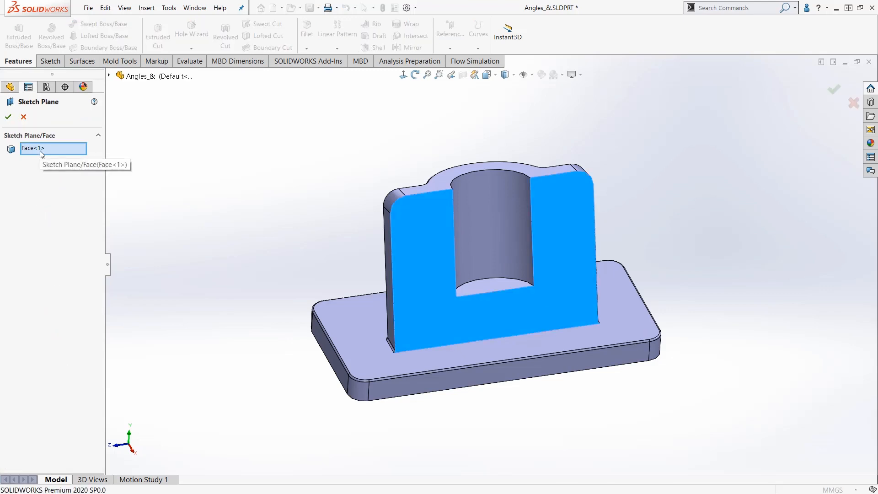
pyautogui.moveTo(266, 238)
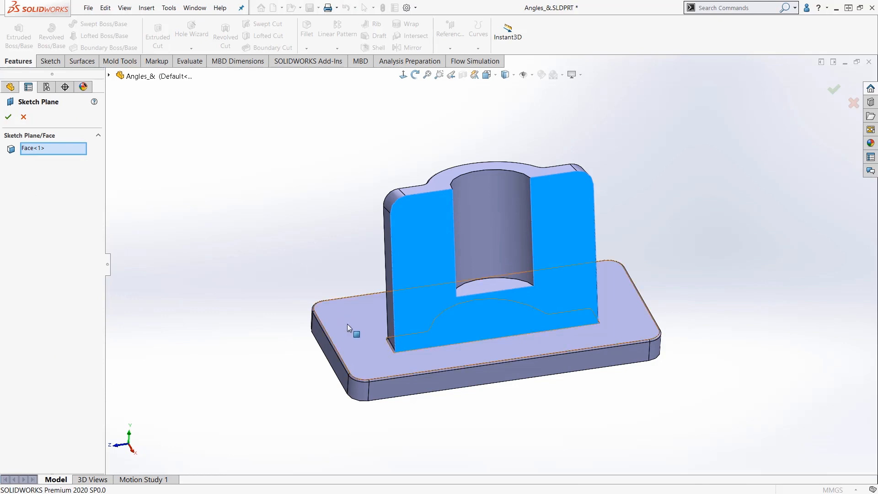
# Replace the upright's Face<1> with the base plate's top face (Face<2>) and confirm.
pyautogui.click(355, 335)
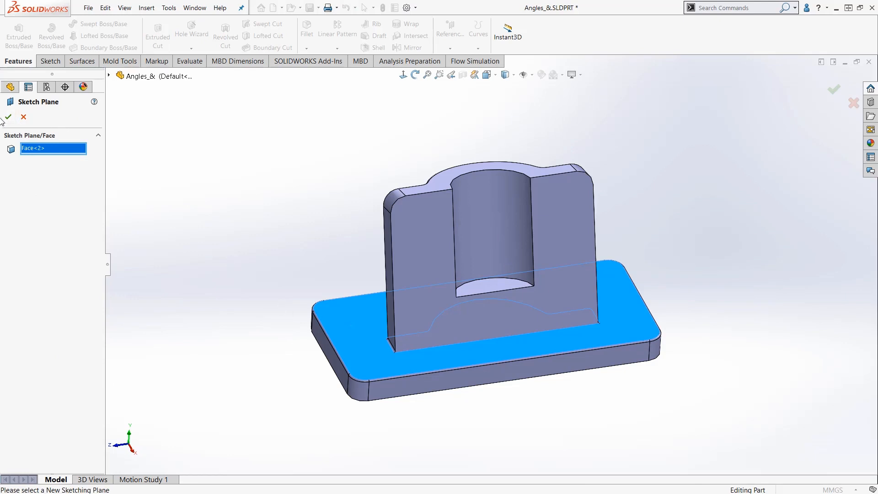
pyautogui.moveTo(7, 118)
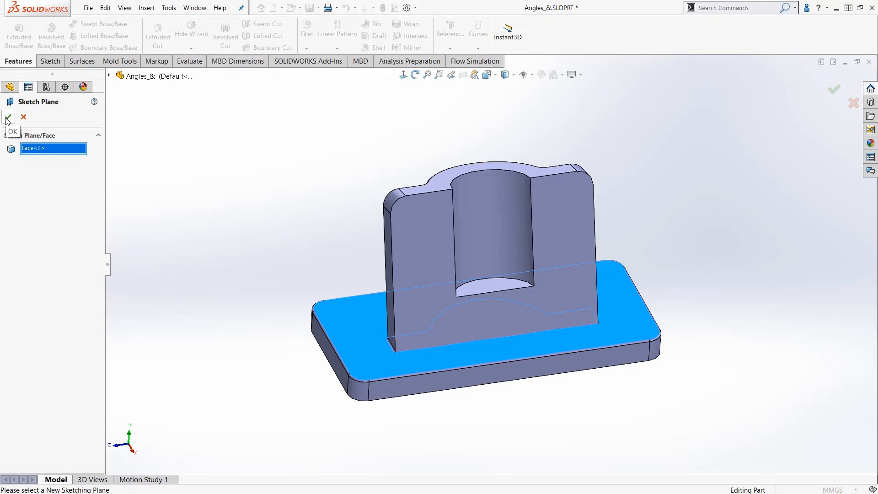
pyautogui.click(8, 117)
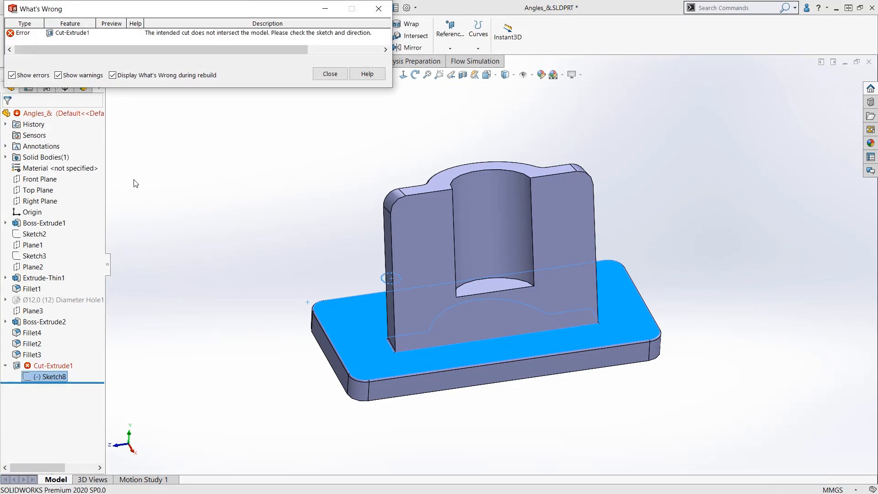
pyautogui.moveTo(391, 106)
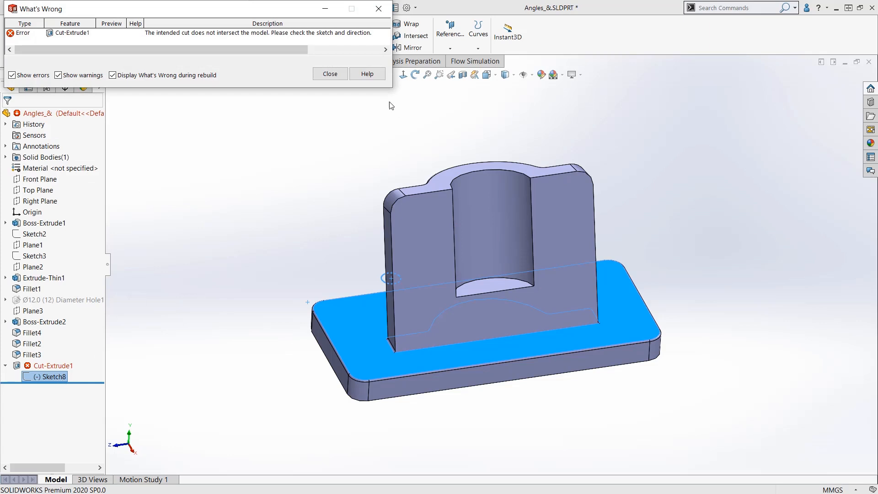
# Dismiss the What's Wrong report, then edit and exit Sketch8 to rebuild Cut-Extrude1.
pyautogui.click(330, 73)
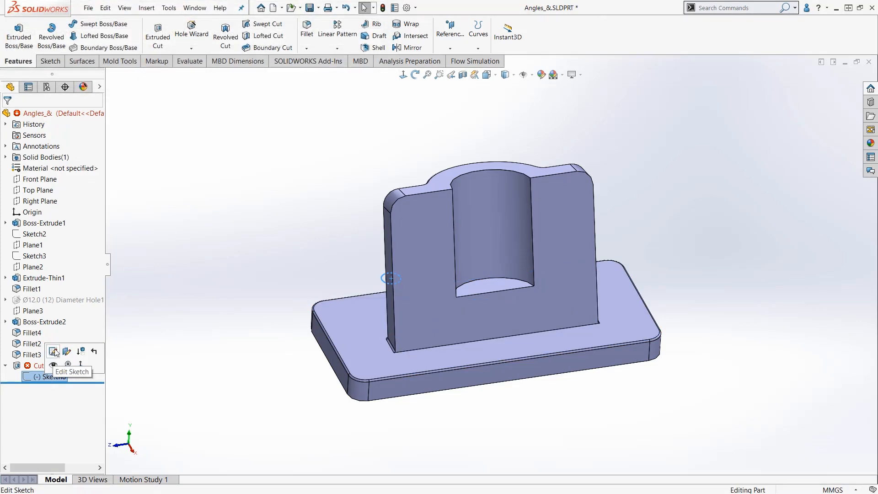
pyautogui.click(53, 350)
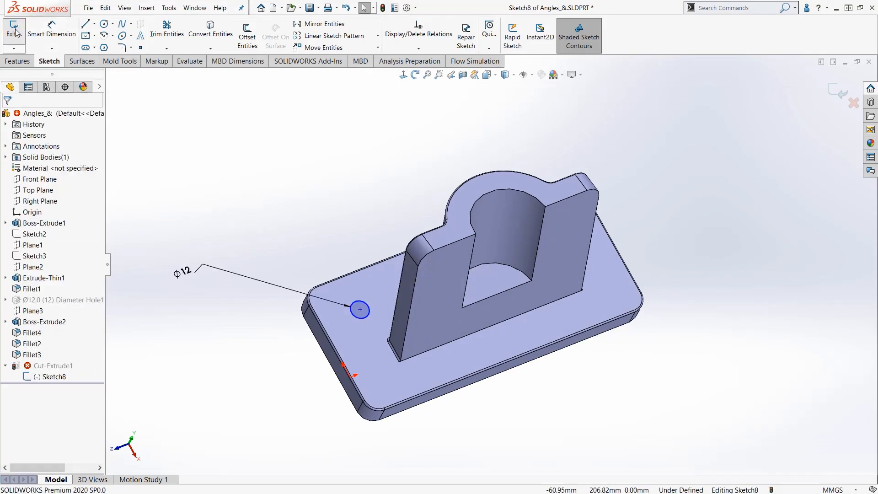
pyautogui.click(15, 27)
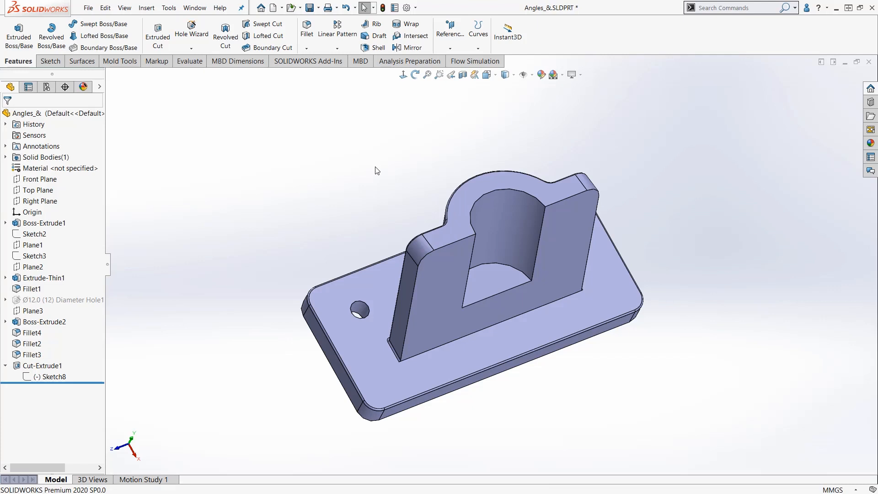
# Undo the plane change, returning the 12 mm hole to the upright wall.
pyautogui.click(48, 377)
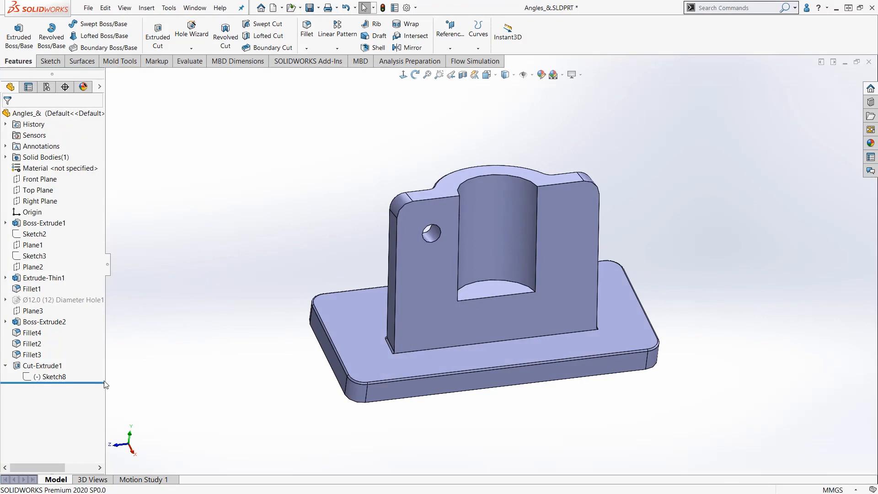
# Select Cut-Extrude1 to begin moving its sketch onto the base plate's top face.
pyautogui.click(39, 365)
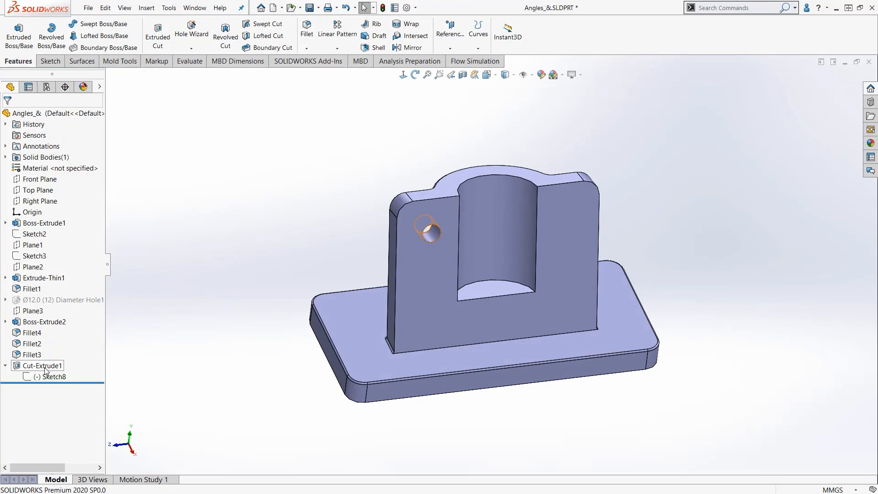
pyautogui.click(42, 365)
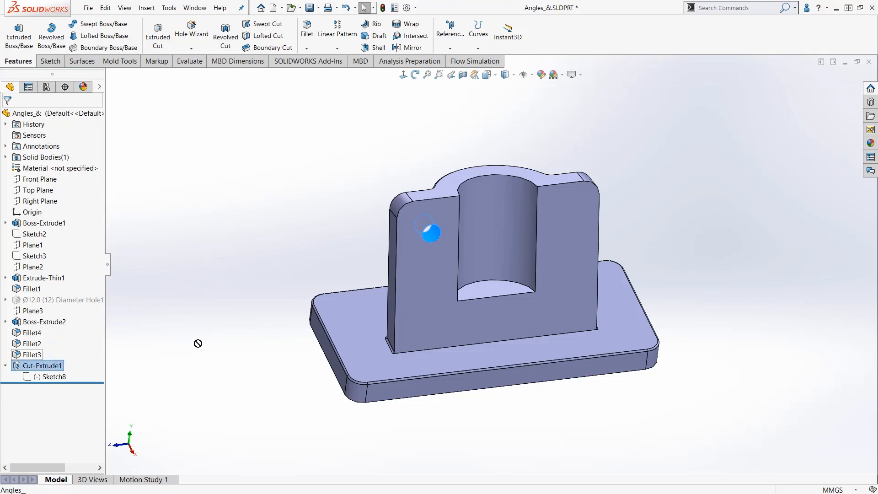
pyautogui.moveTo(343, 315)
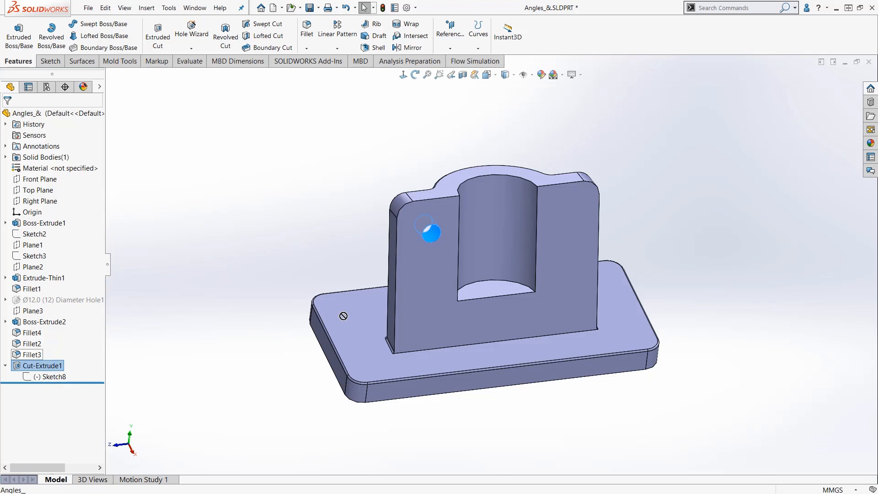
pyautogui.moveTo(248, 341)
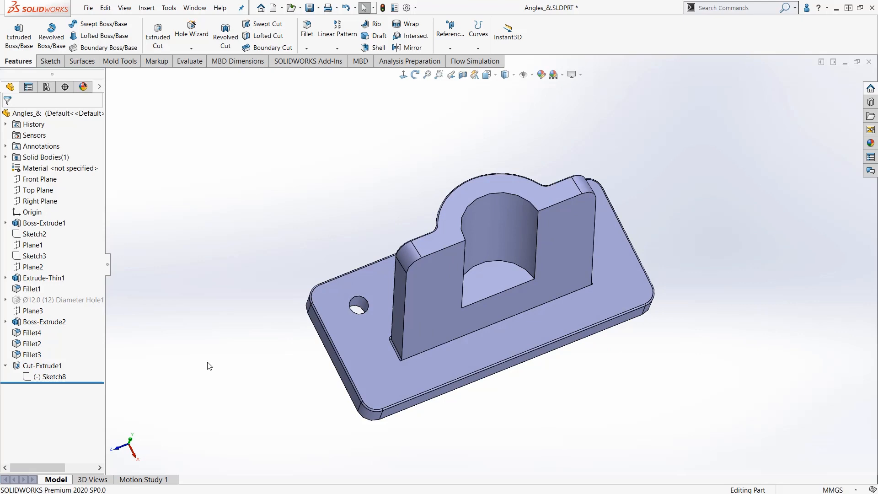
pyautogui.click(45, 376)
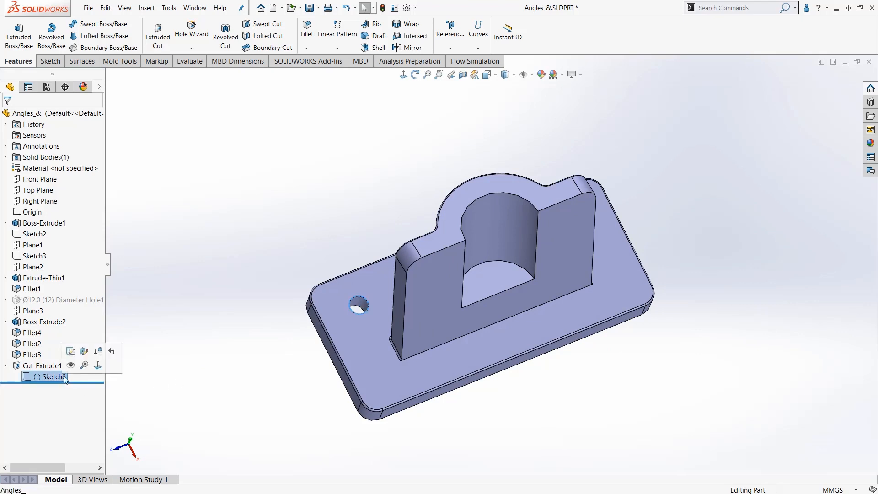